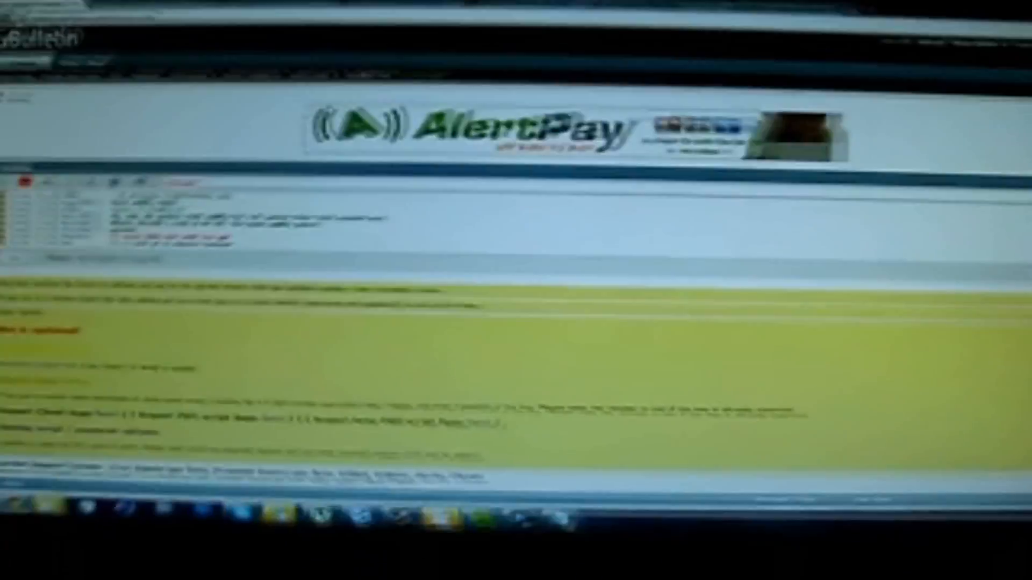
pyautogui.scroll(-3)
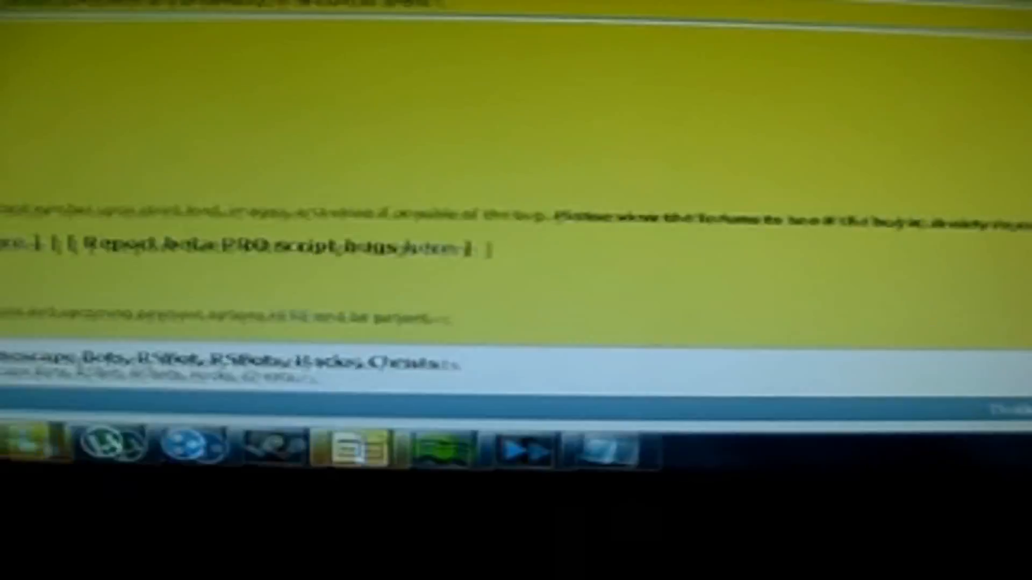